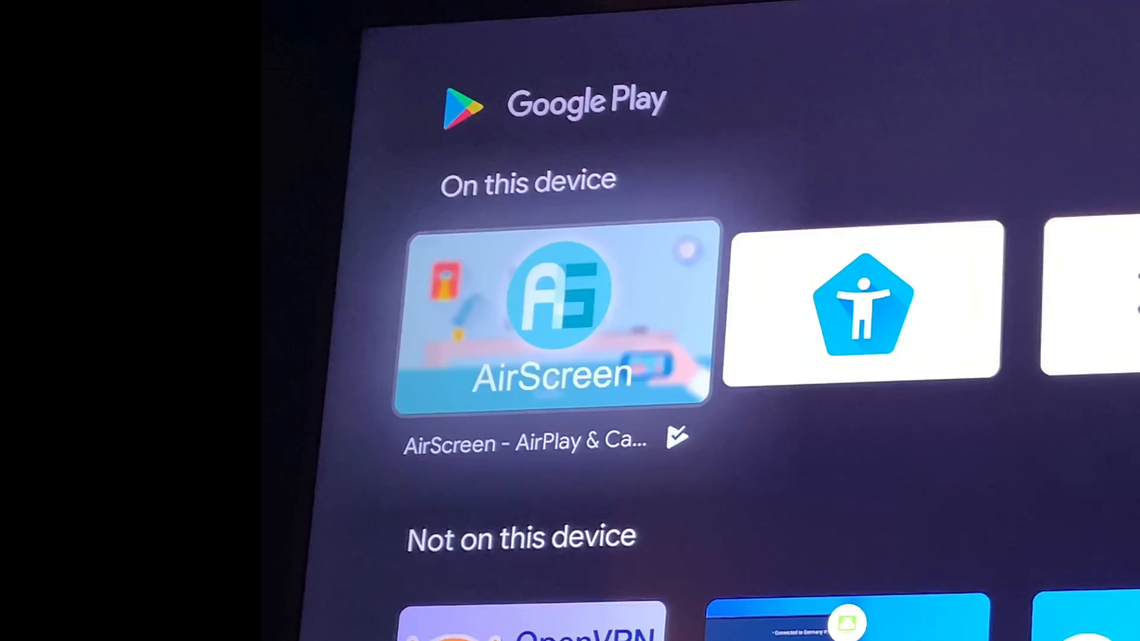
# - Select AirScreen under On this device in Google Play and open it
pyautogui.click(553, 320)
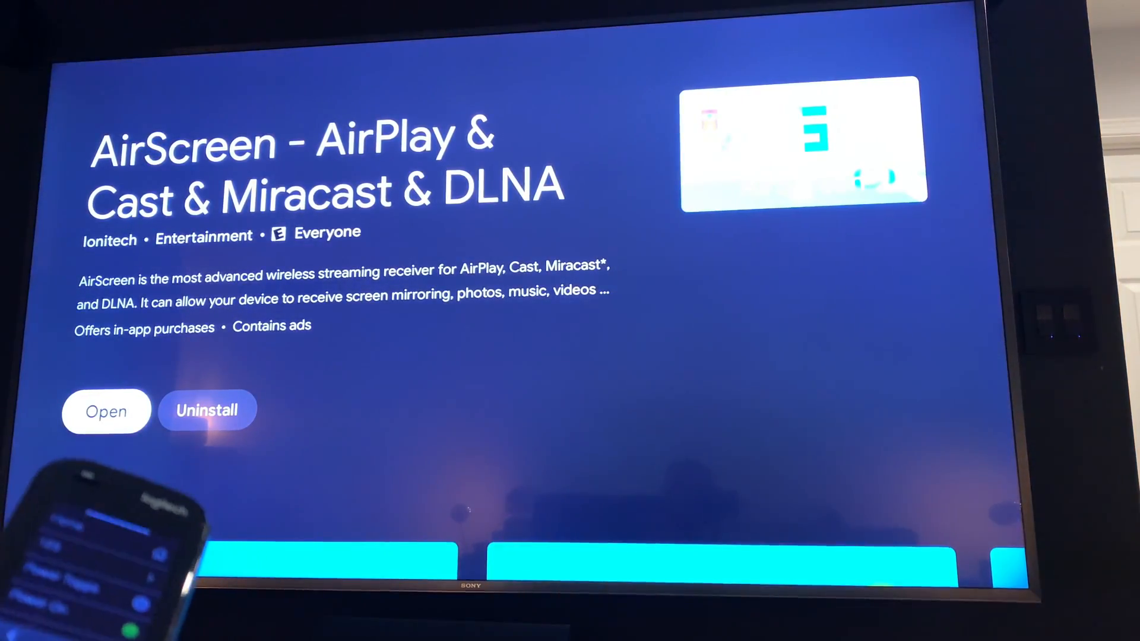
pyautogui.click(106, 411)
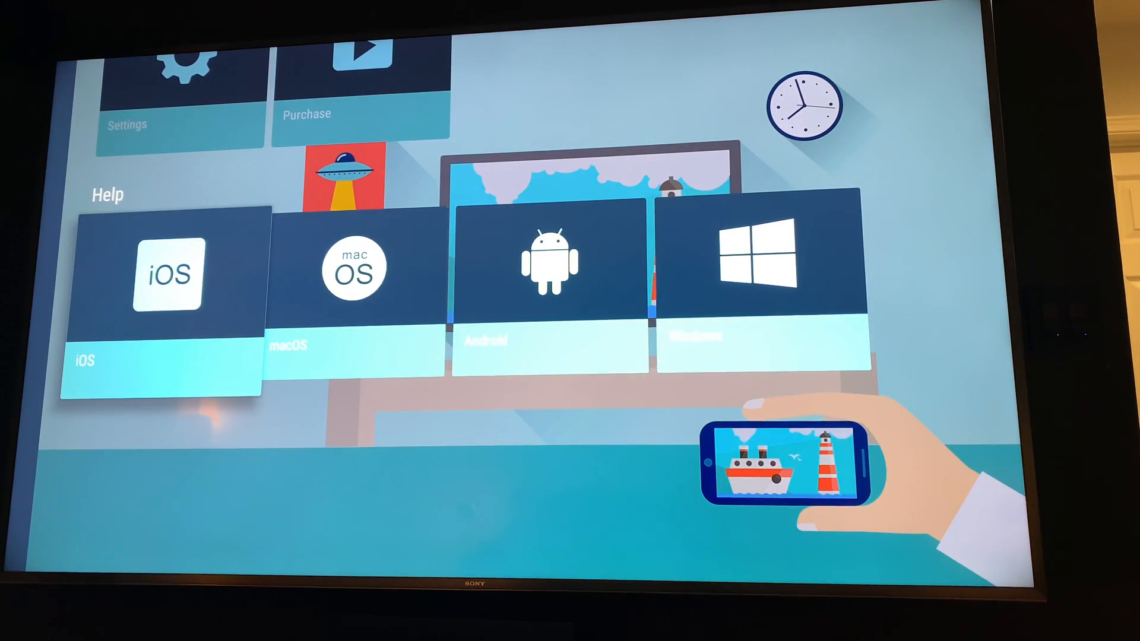
# - Show AirScreen's iOS AirPlay mirroring guide from the Help section
pyautogui.click(168, 277)
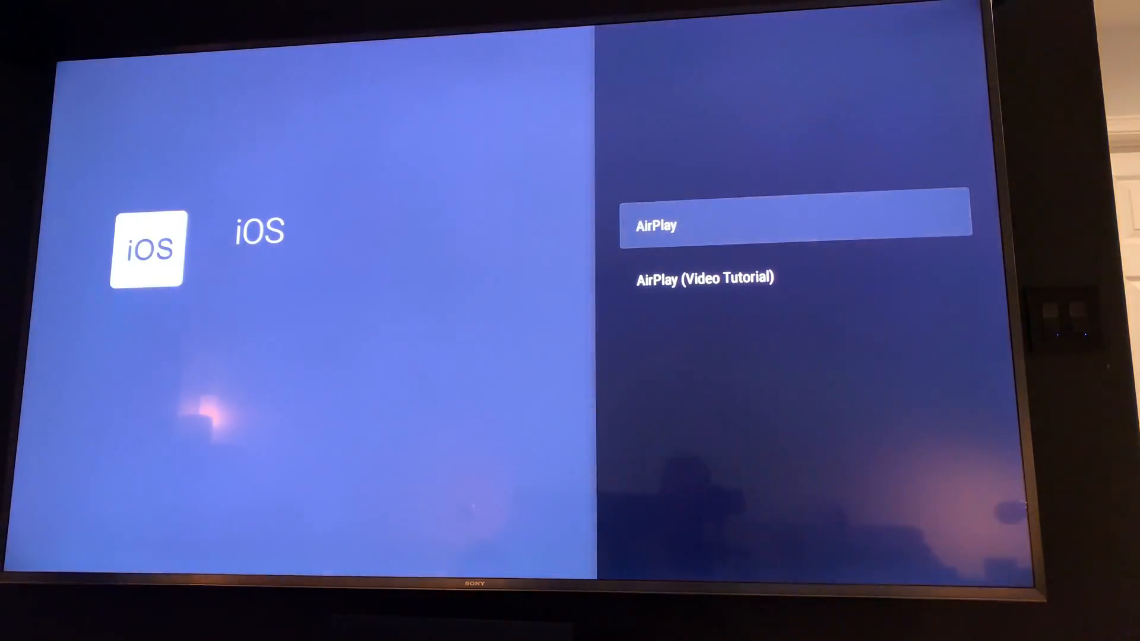
pyautogui.click(797, 214)
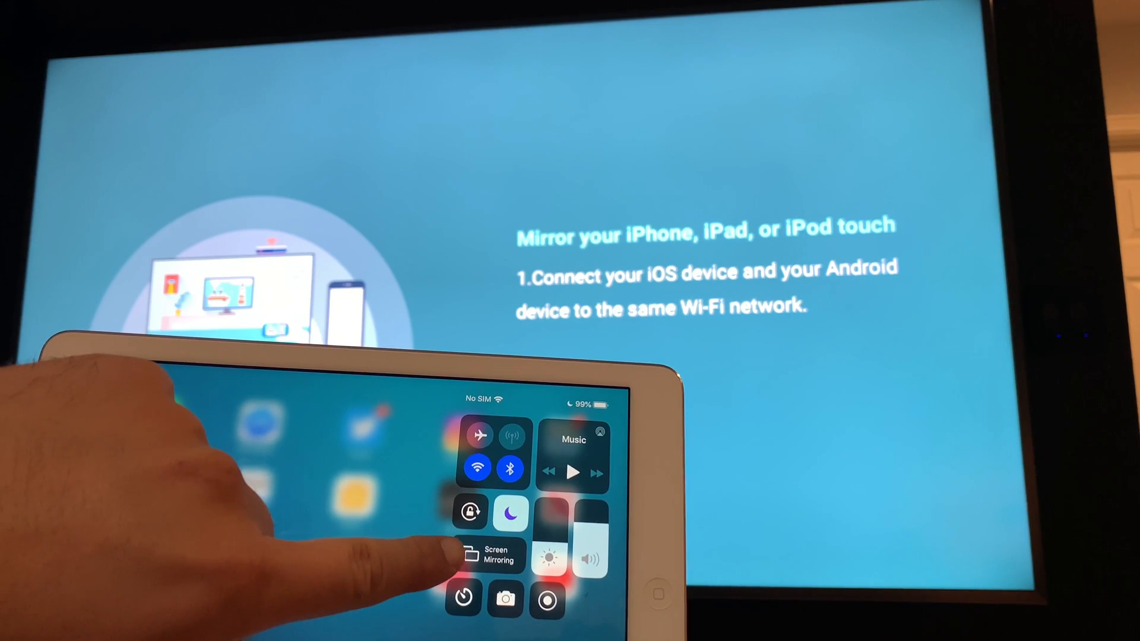
# - Mirror the iPad to the TV's AirPlay receiver via Screen Mirroring in Control Center
pyautogui.click(494, 554)
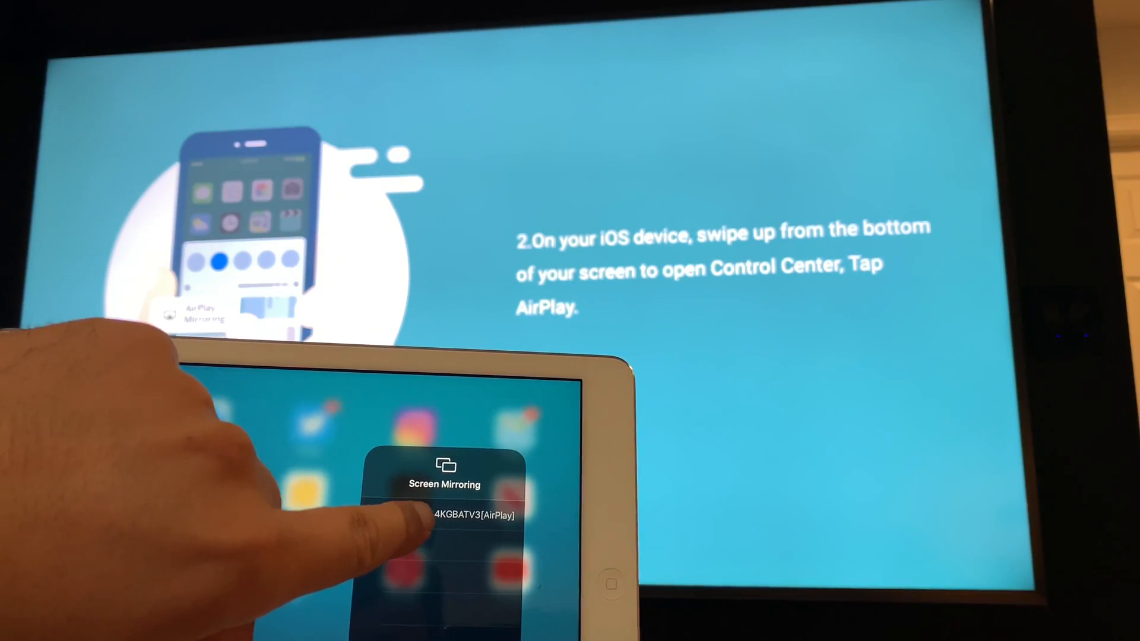
pyautogui.click(466, 515)
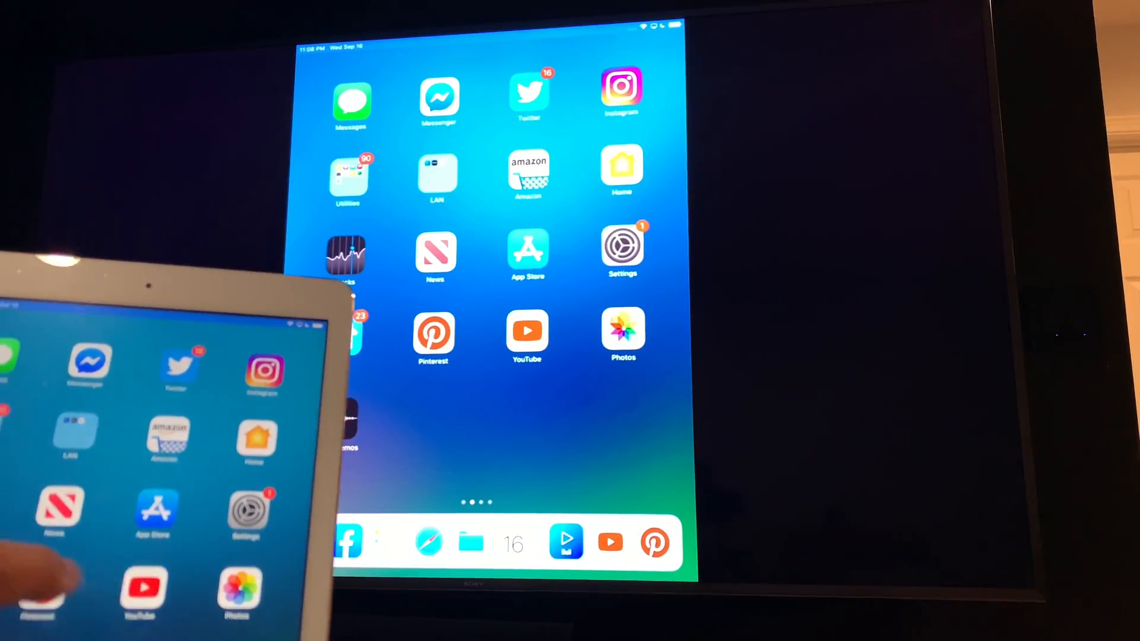
# - Launch YouTube on the mirrored iPad and scroll down through its home feed
pyautogui.click(527, 335)
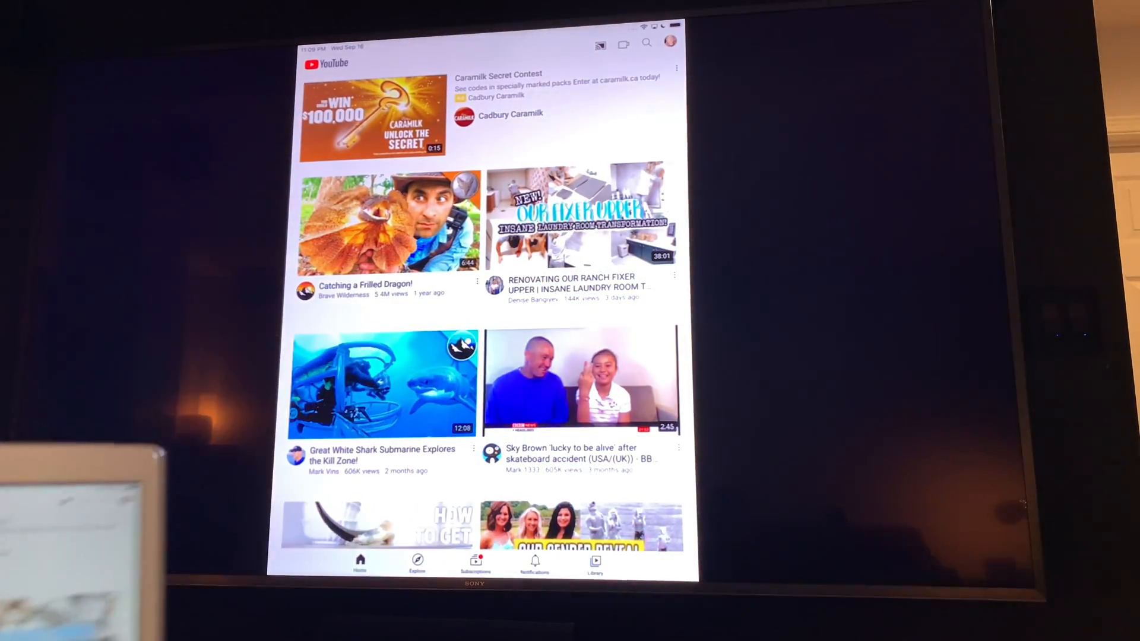
pyautogui.scroll(-3)
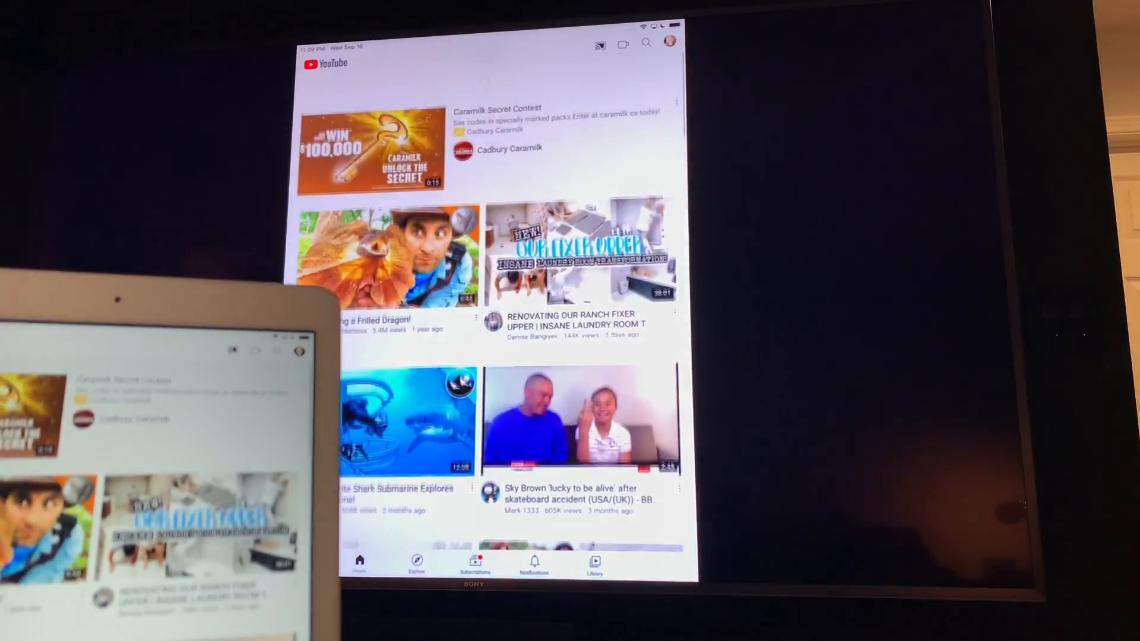
pyautogui.scroll(-3)
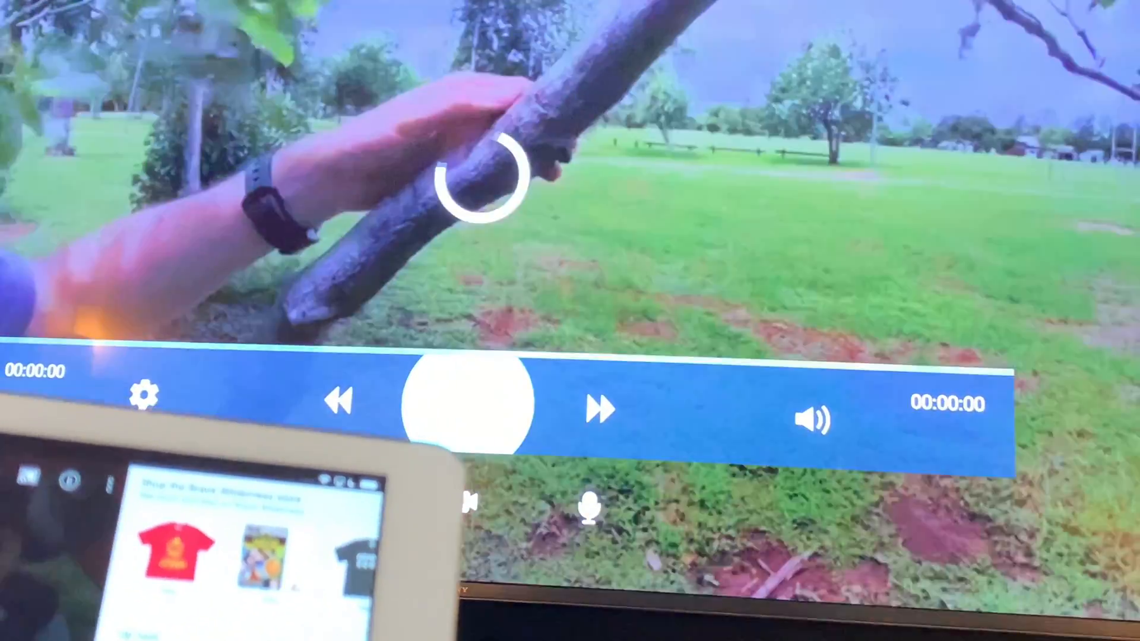
# - Play the video full-screen in landscape, then return home and swipe to the next page
pyautogui.click(467, 402)
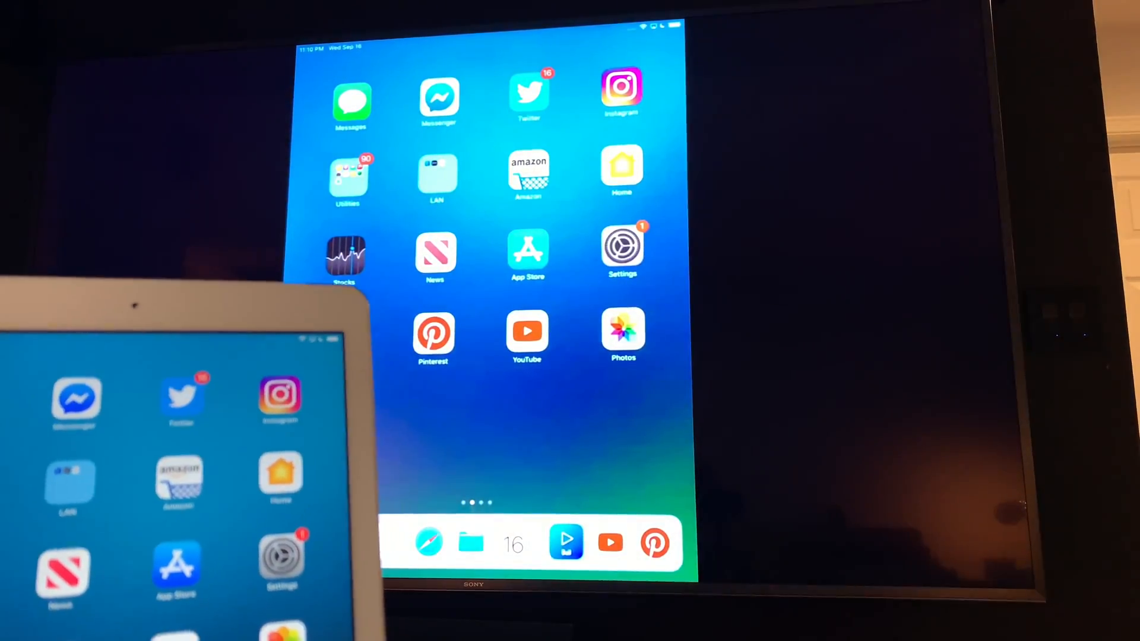
pyautogui.hscroll(-3)
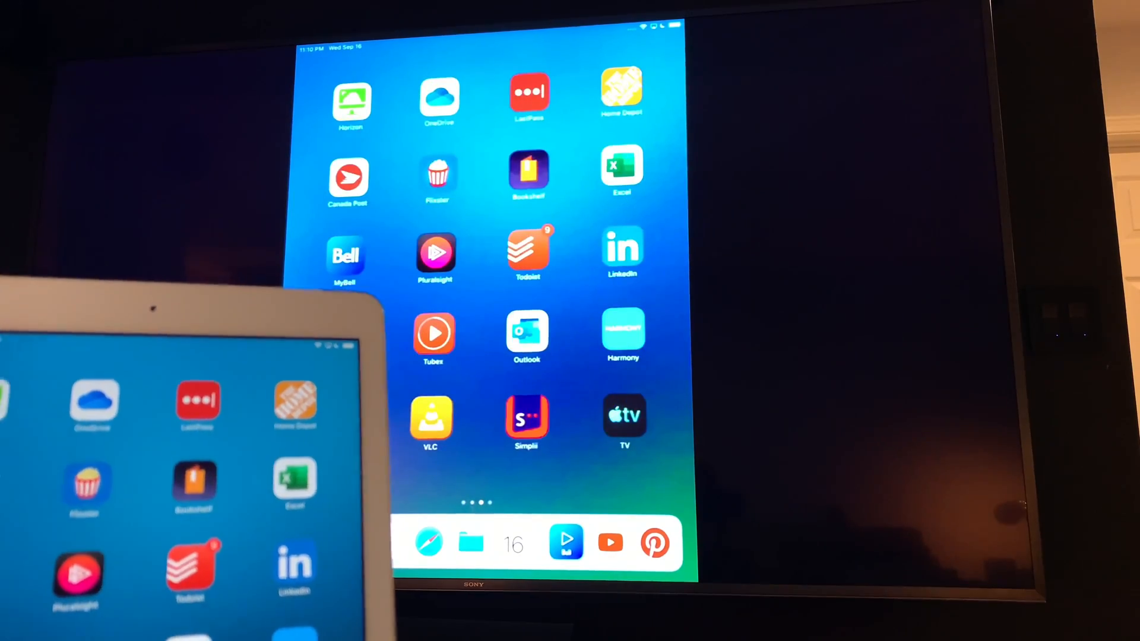